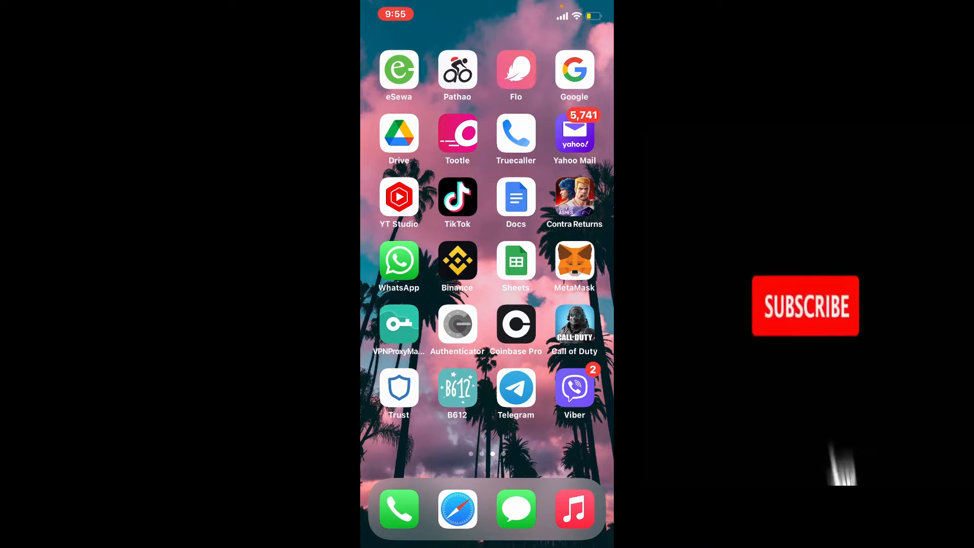
# Open Viber and hide Grishma's chat from the chat list.
pyautogui.click(806, 305)
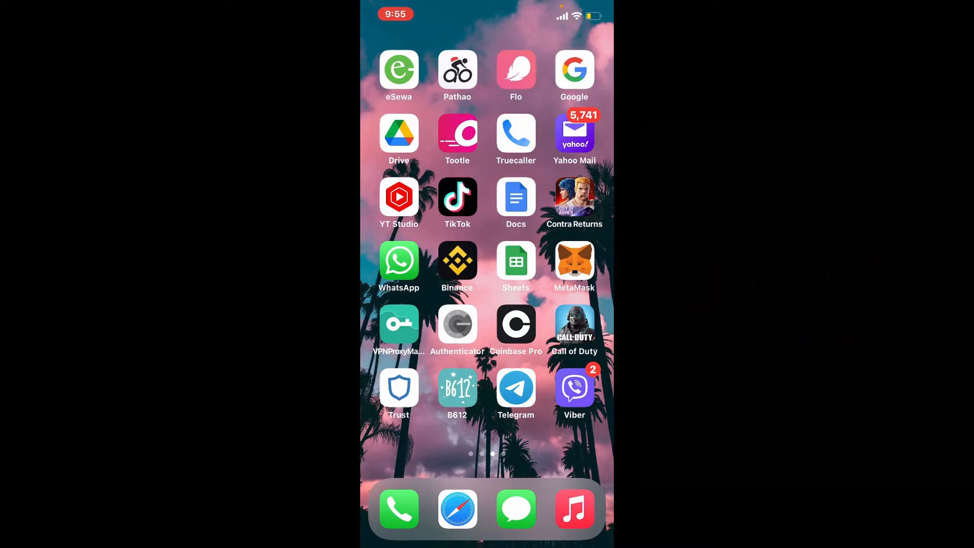
pyautogui.click(574, 387)
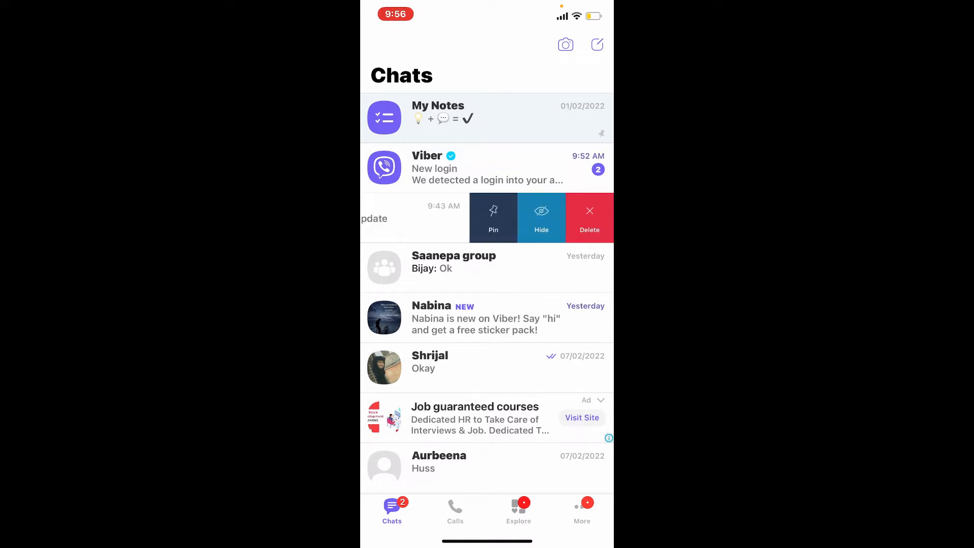
pyautogui.click(542, 218)
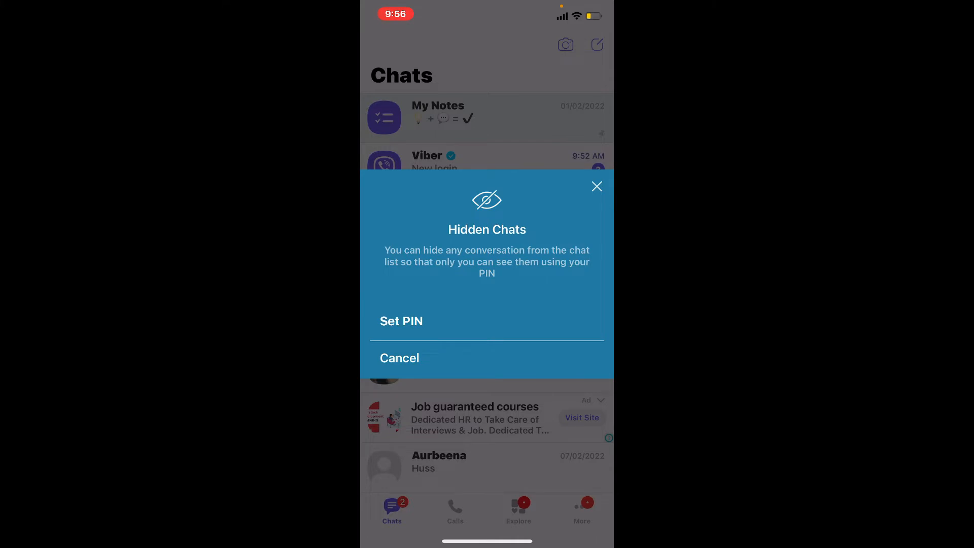
# Create and confirm a 4-digit hidden-chats PIN, then acknowledge the success message.
pyautogui.click(400, 321)
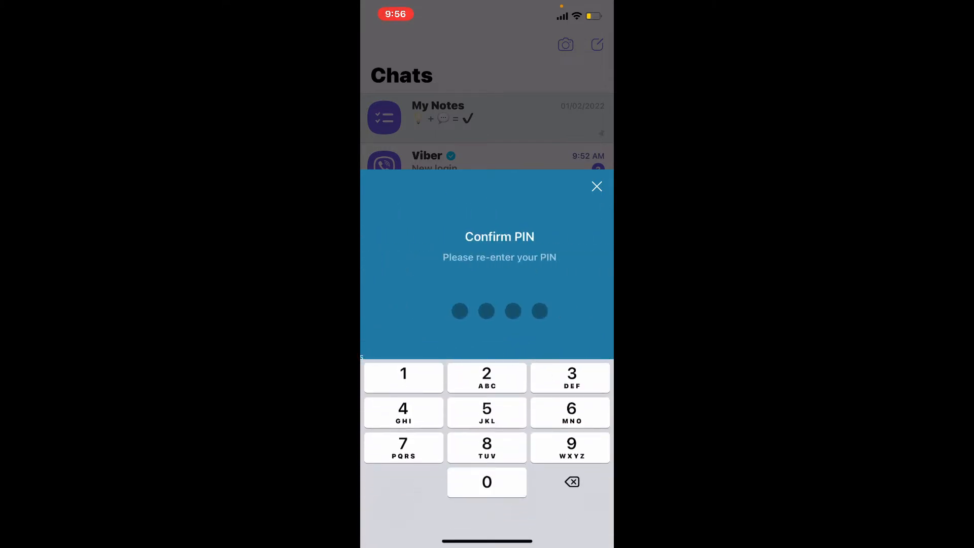
pyautogui.click(487, 376)
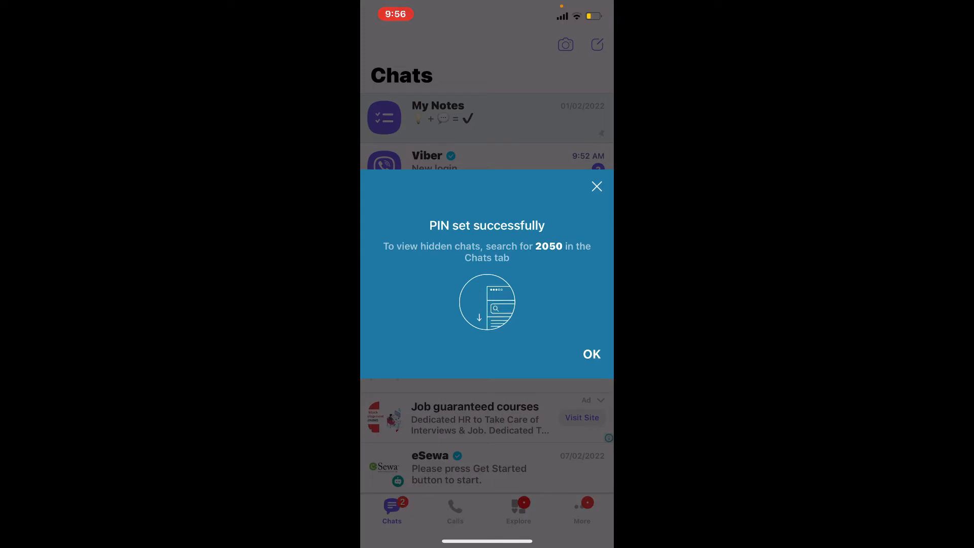
pyautogui.click(591, 354)
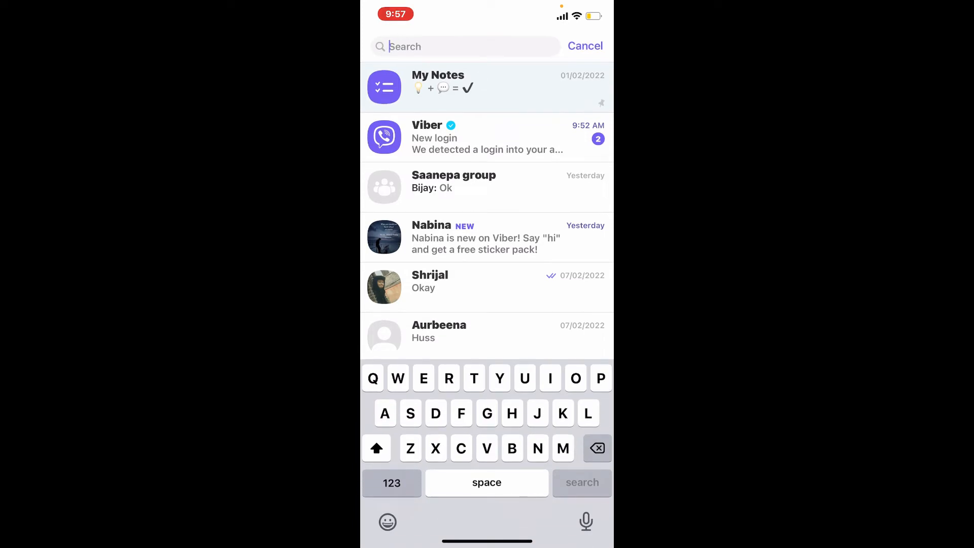
# Search chats for 'Grishma' and unlock the hidden conversation with the PIN.
pyautogui.write('Grishma')
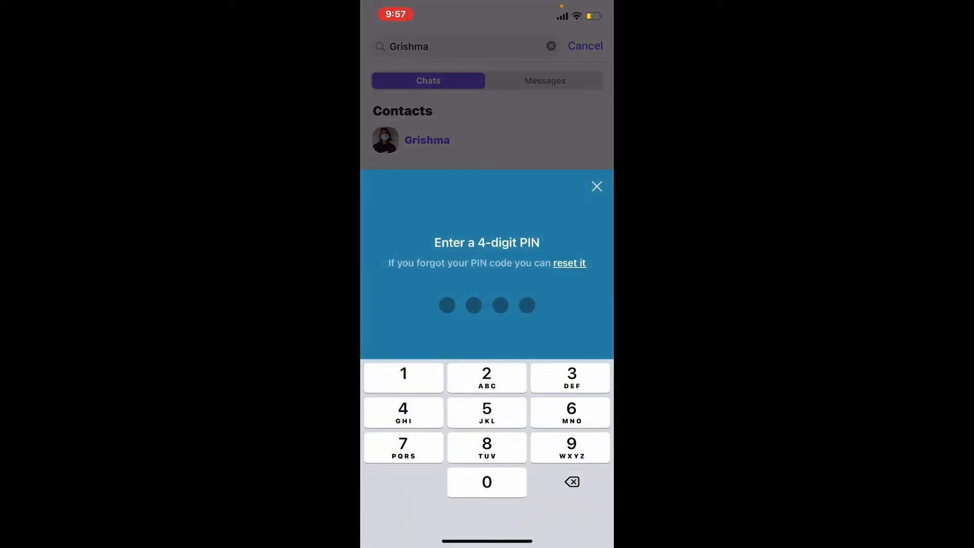
pyautogui.click(486, 482)
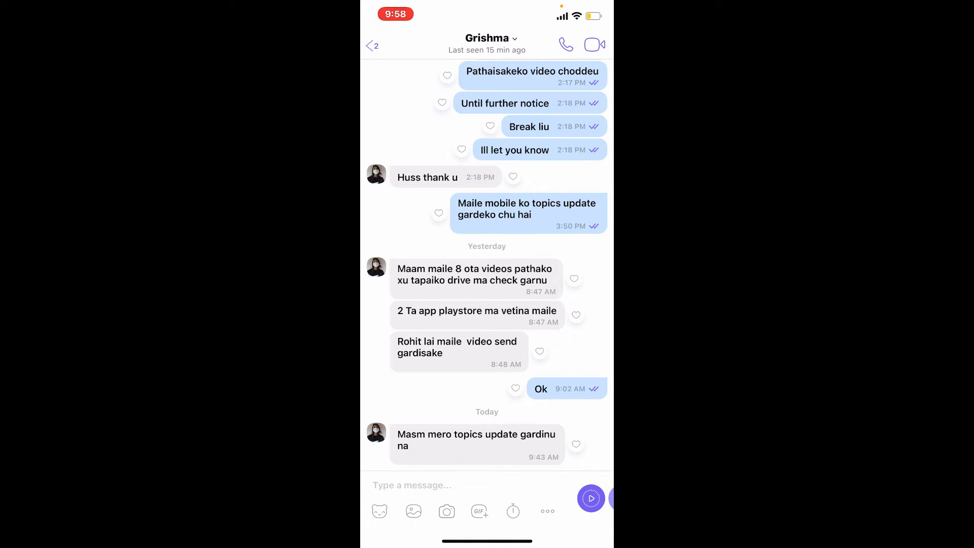
# Turn off Hide this Chat in Grishma's chat settings, confirm with the PIN, return to Chats.
pyautogui.click(487, 38)
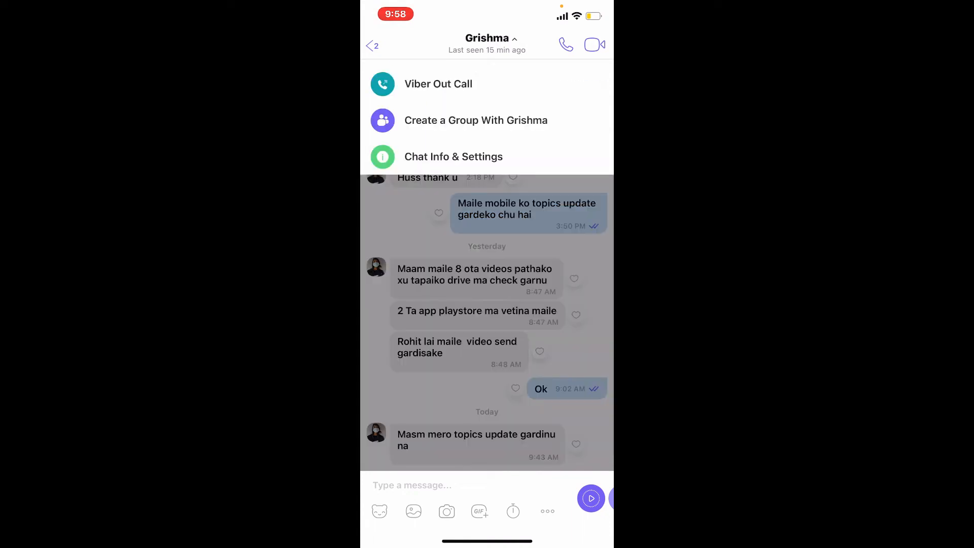
pyautogui.click(453, 156)
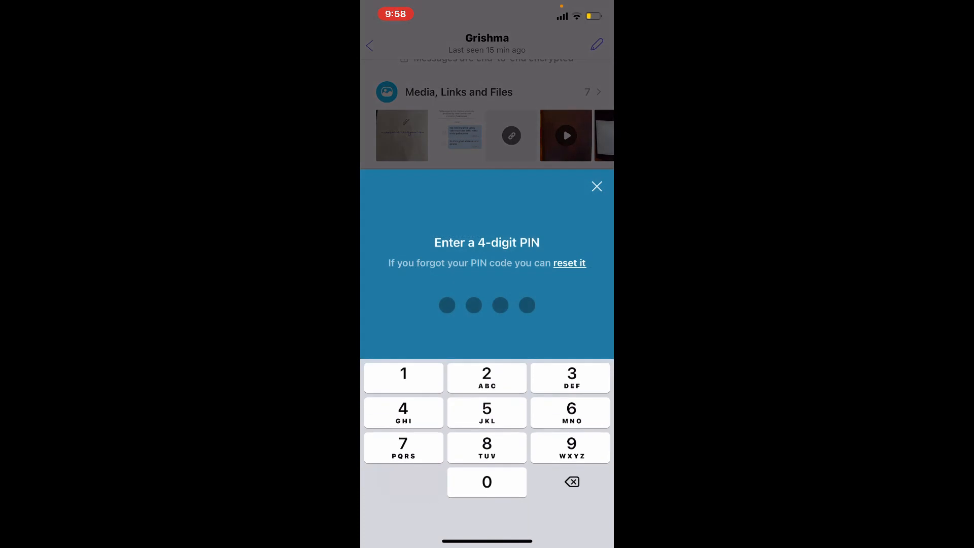
pyautogui.click(595, 186)
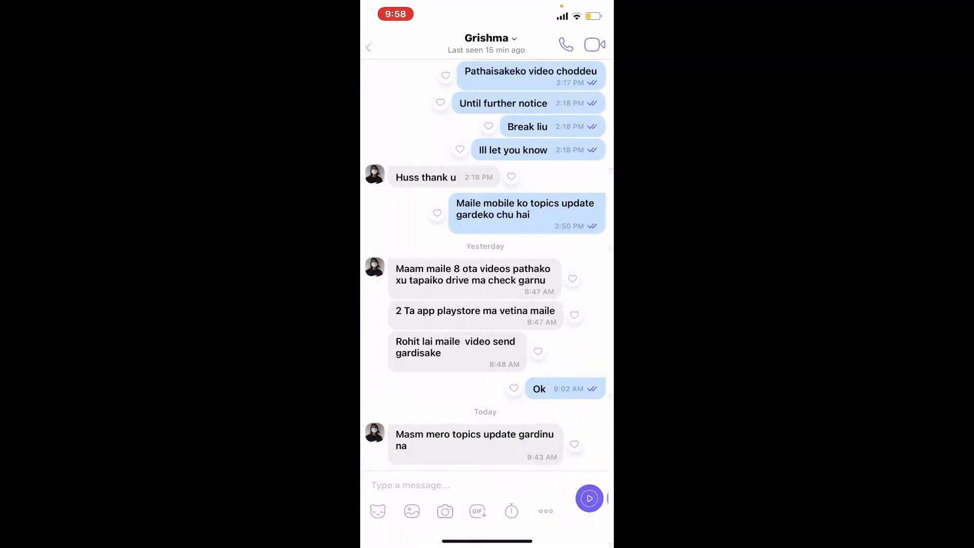
pyautogui.click(368, 47)
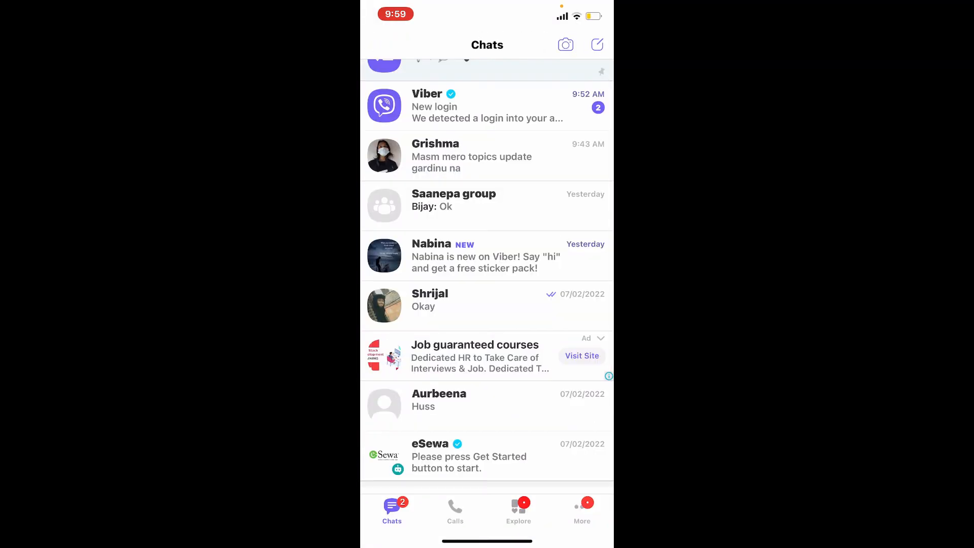